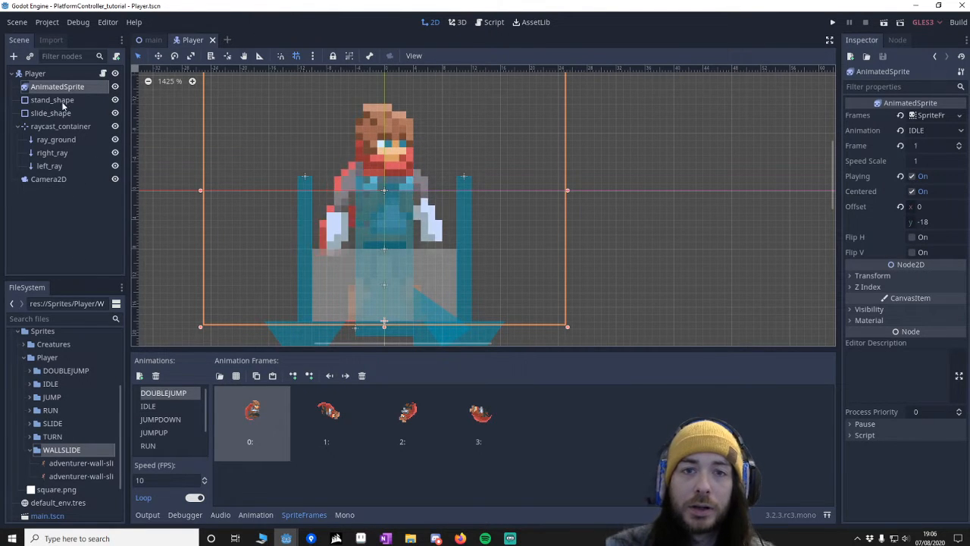
- Add a new WALLSLIDE animation to the player's AnimatedSprite SpriteFrames
click(35, 73)
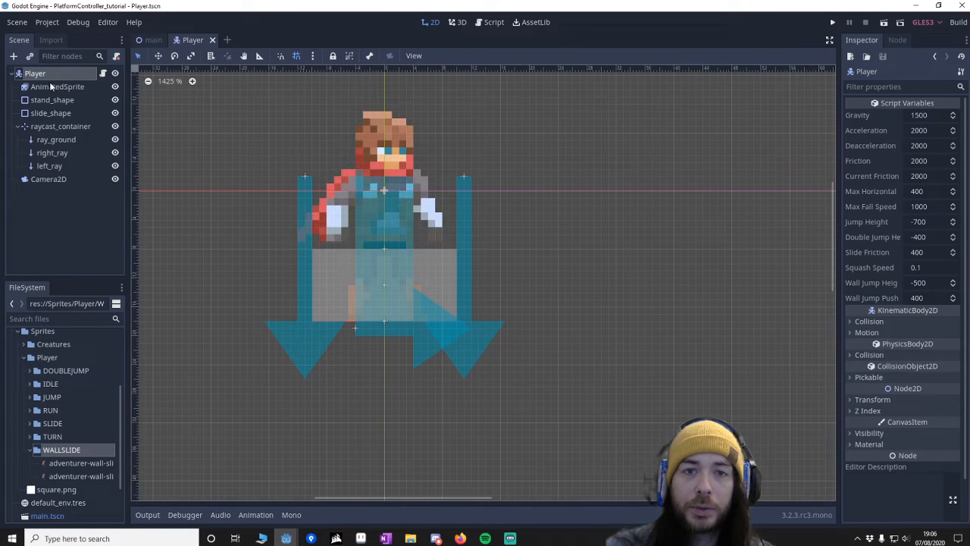
click(58, 87)
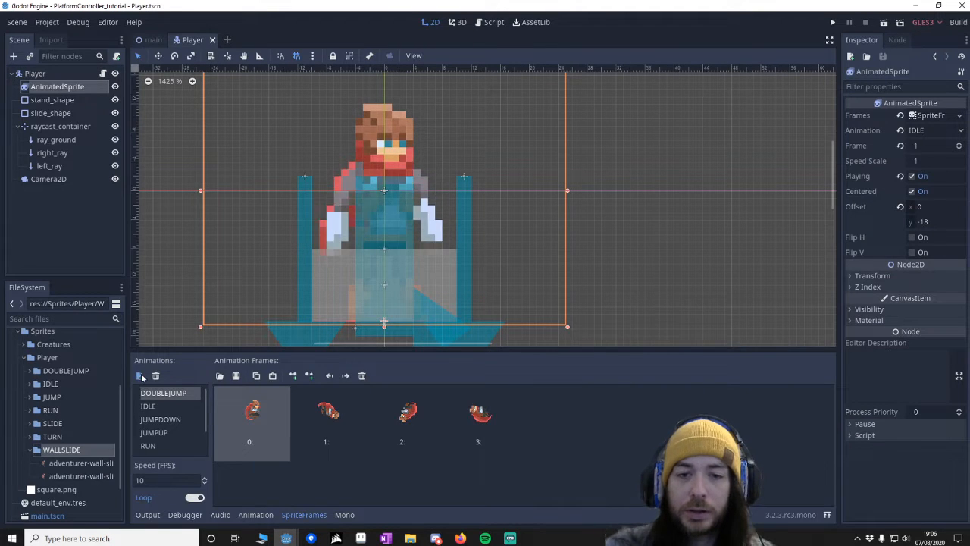
click(139, 376)
text(7)
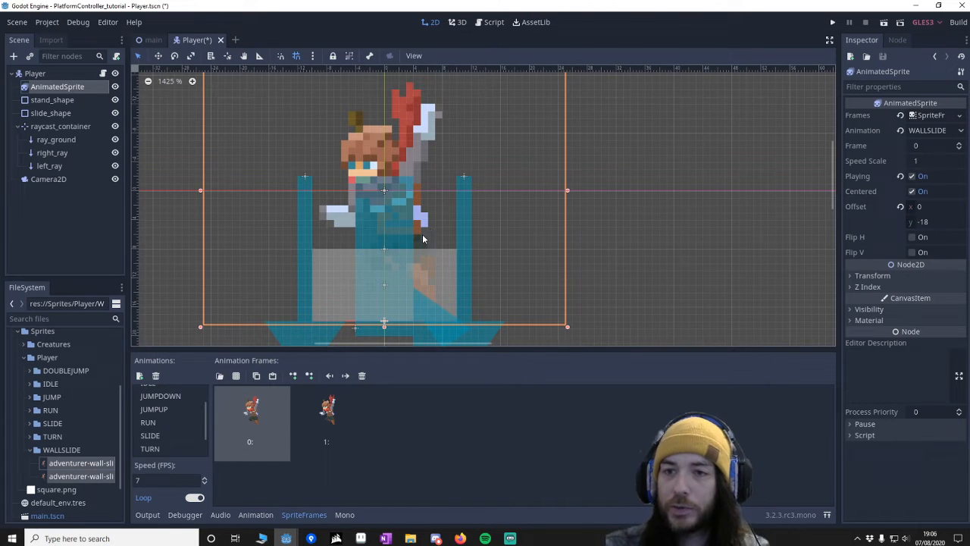
- Set the sprite's current Animation property back to IDLE and go to the Script editor
click(928, 130)
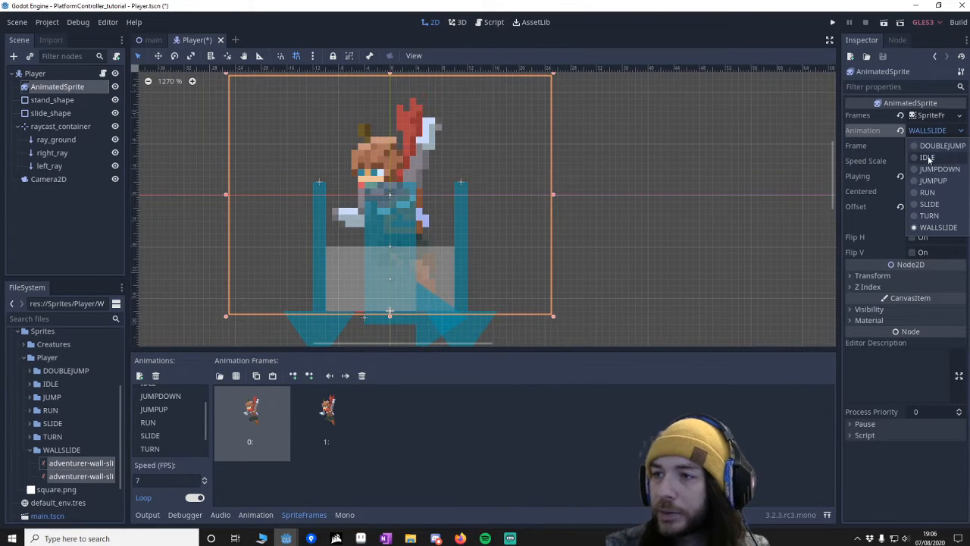
click(928, 156)
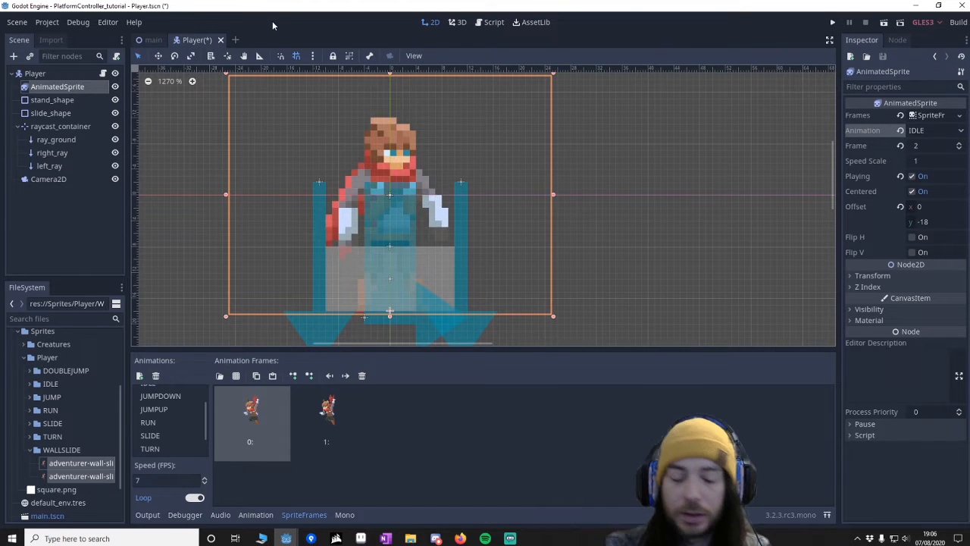
click(494, 22)
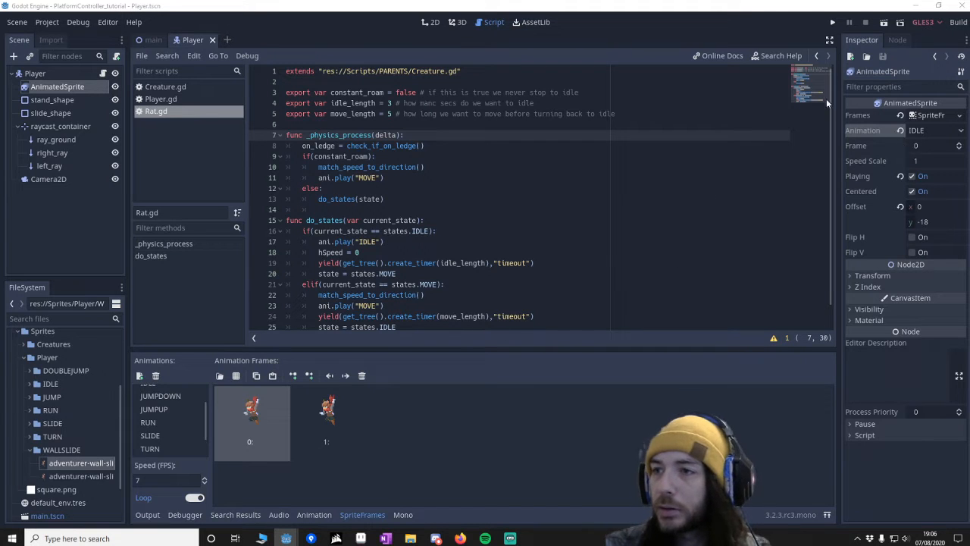
- Declare export var max_fall_speed_wall_slide = 100 at the top of Player.gd
click(160, 99)
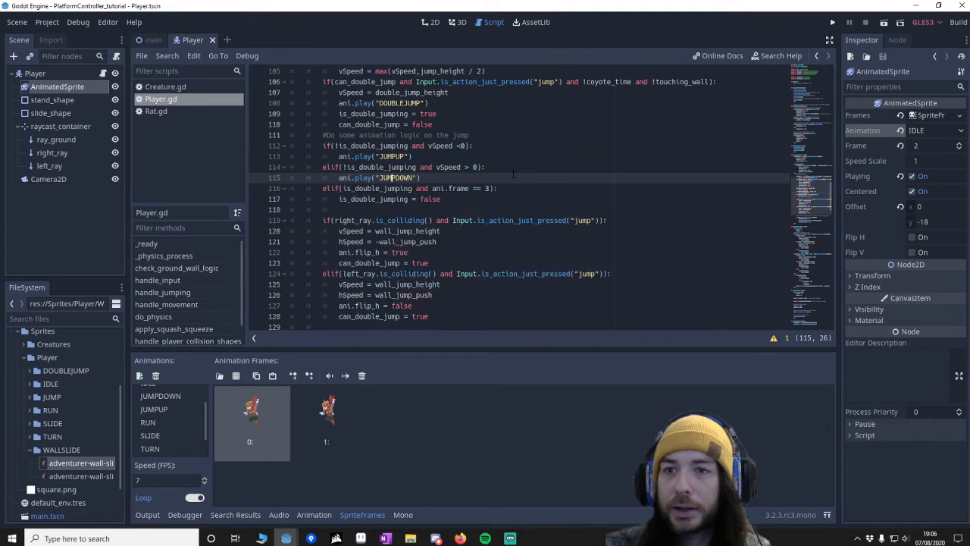
scroll(up, 3)
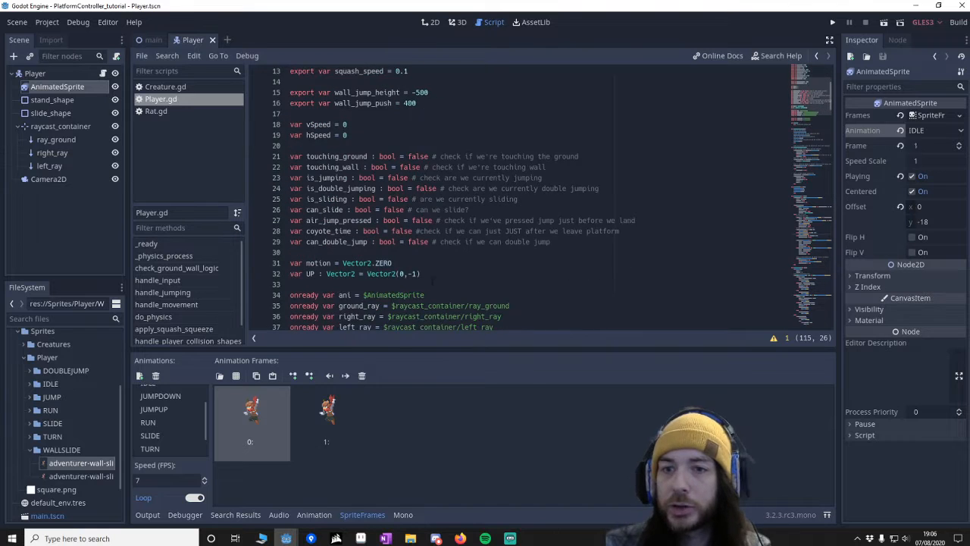
scroll(up, 3)
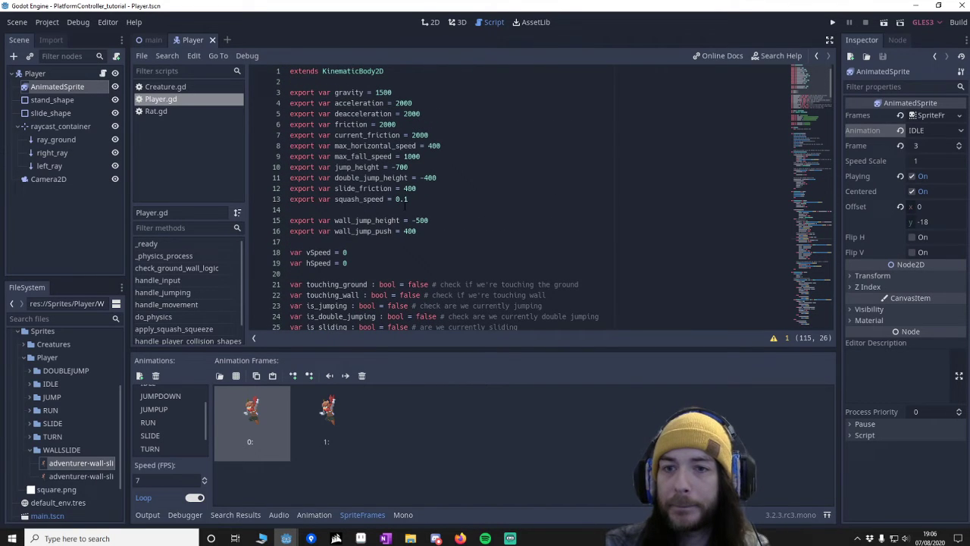
text(export var max)
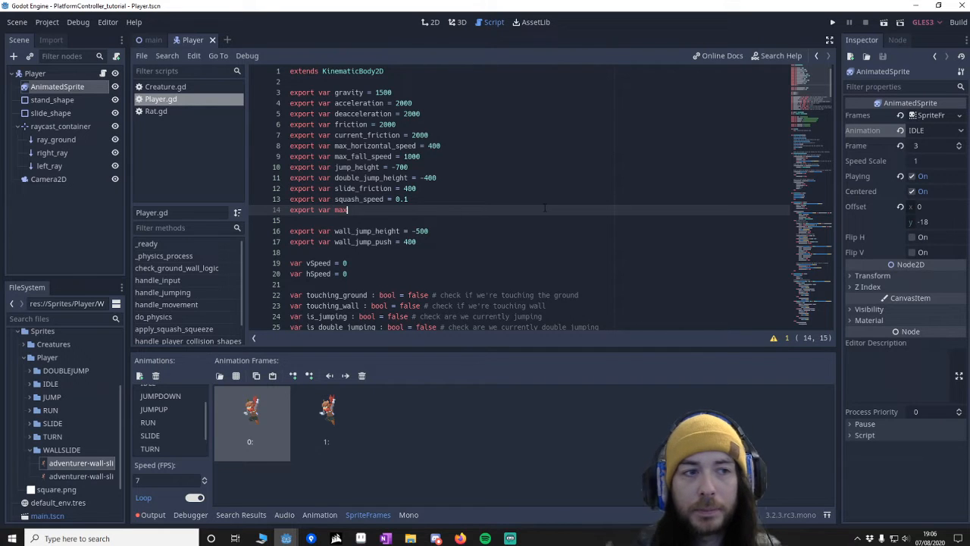
text(_fall_speed_wall_slide)
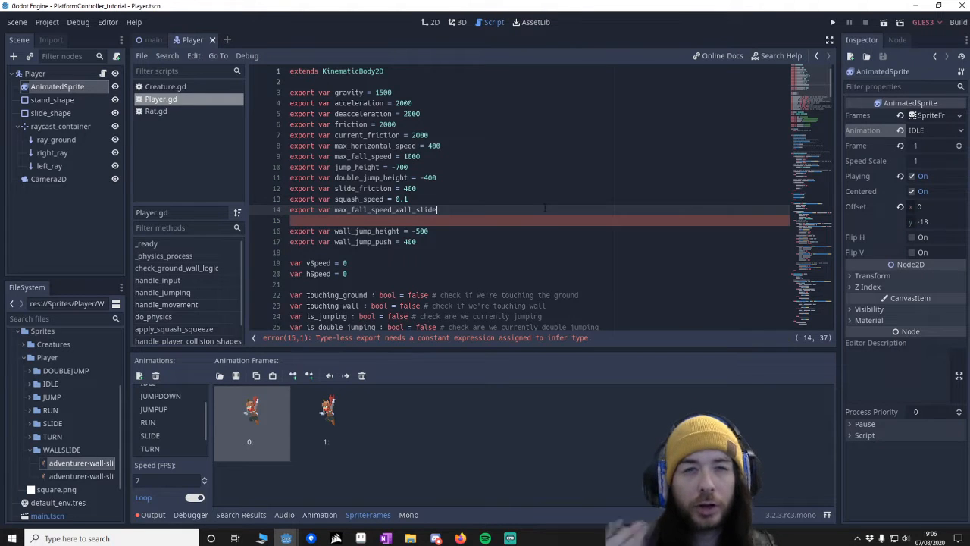
text(= 100)
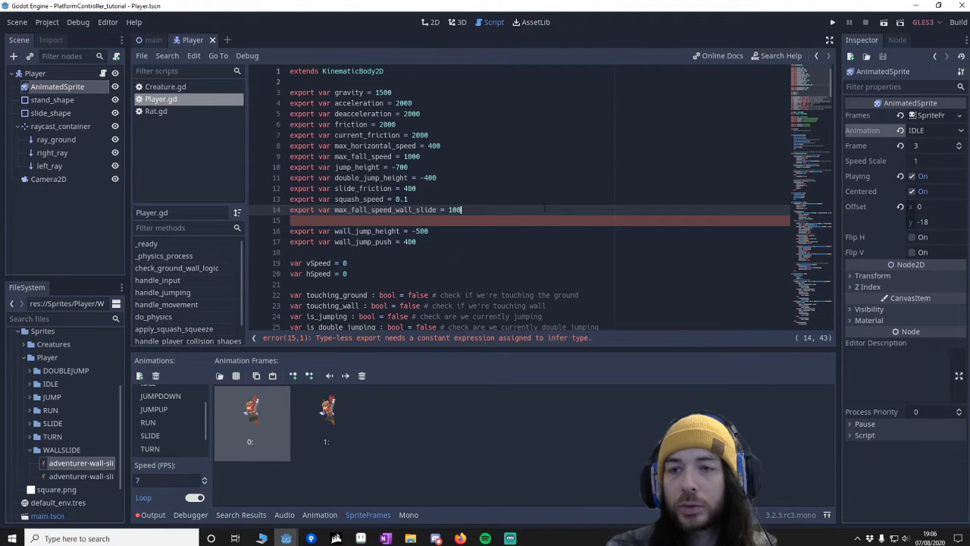
- Declare export var wall_slide_gravity = 100 below it
text(export)
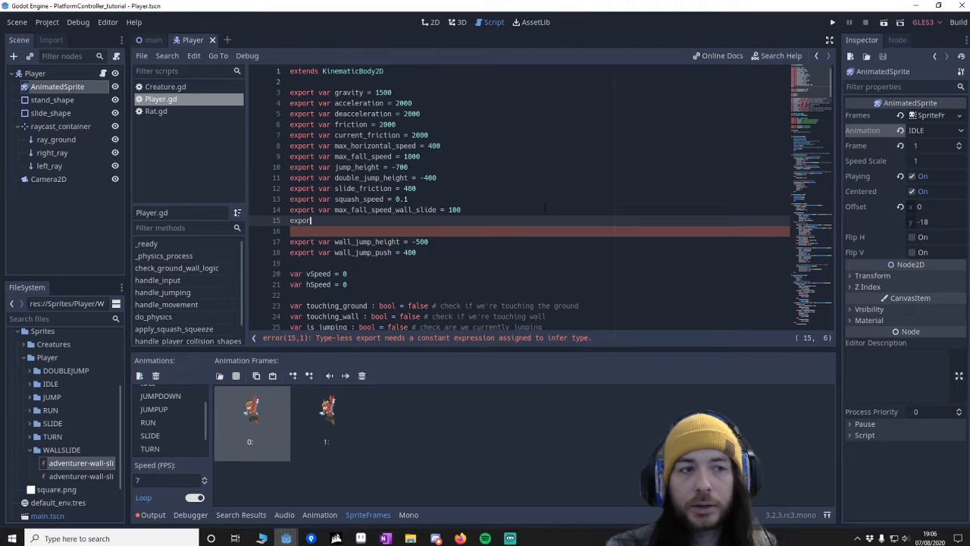
text(wall_slid)
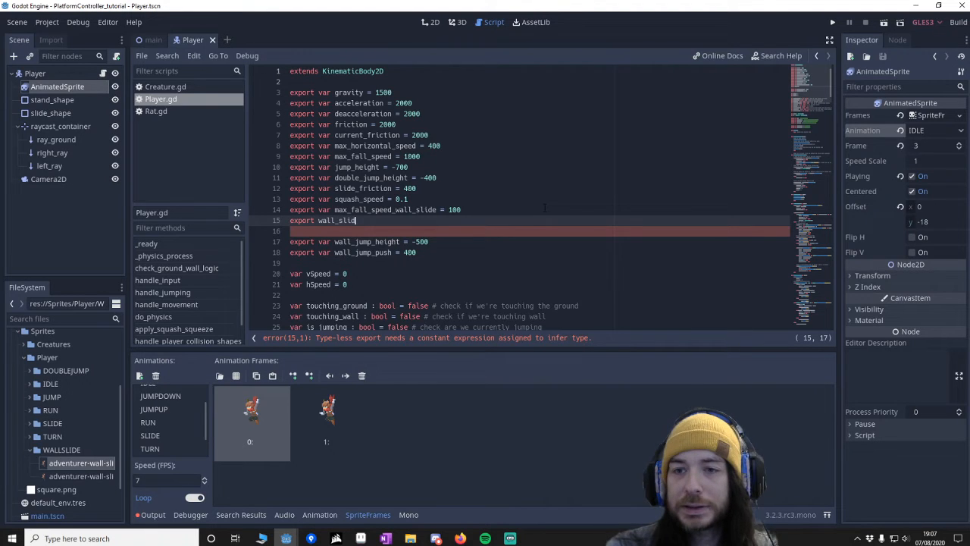
text(e)
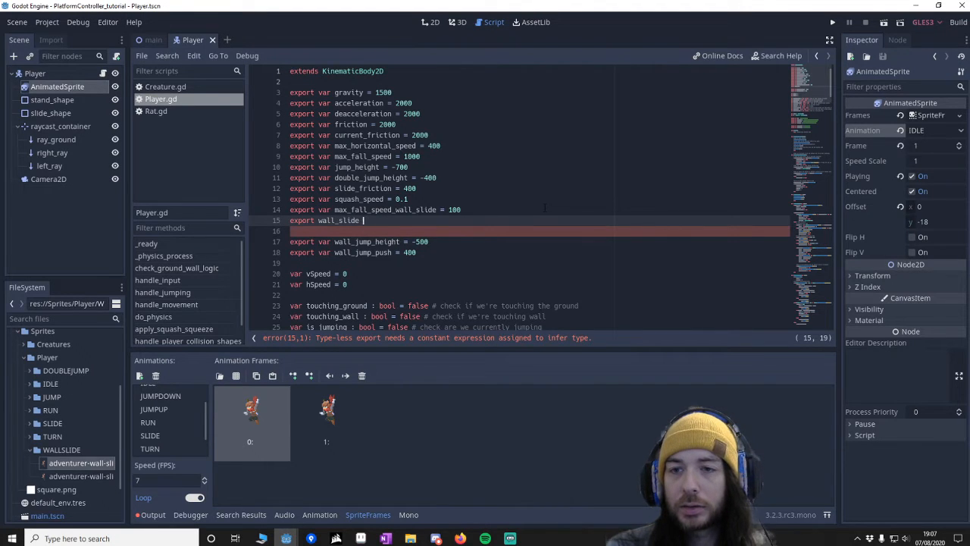
text(_gravity)
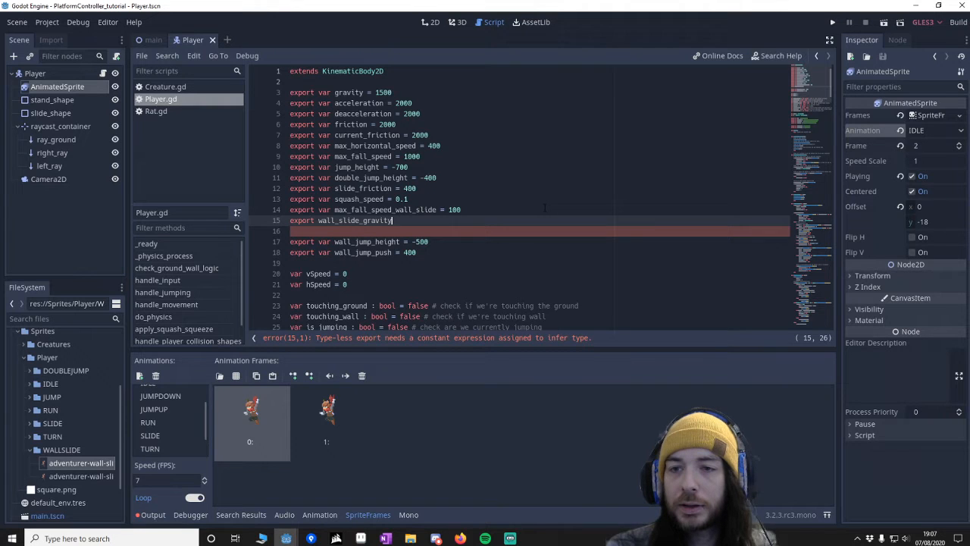
text(= 100)
text(var)
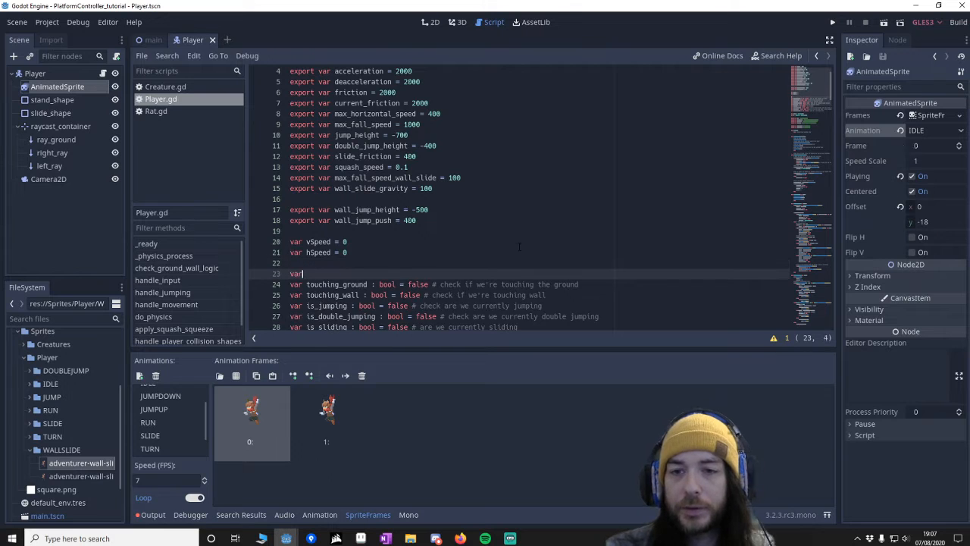
- Declare var is_wall_sliding : bool = false and begin a #check comment
text(is wall)
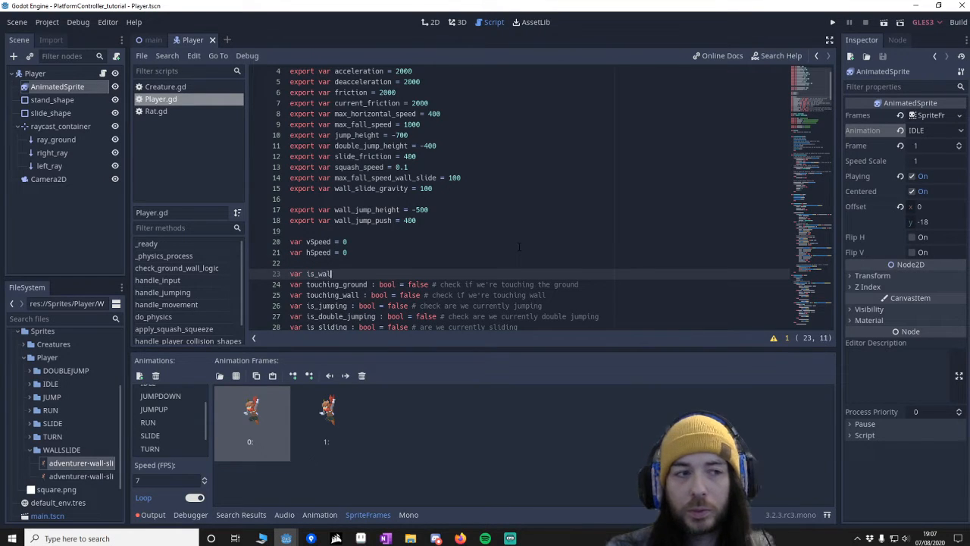
text(_sliding)
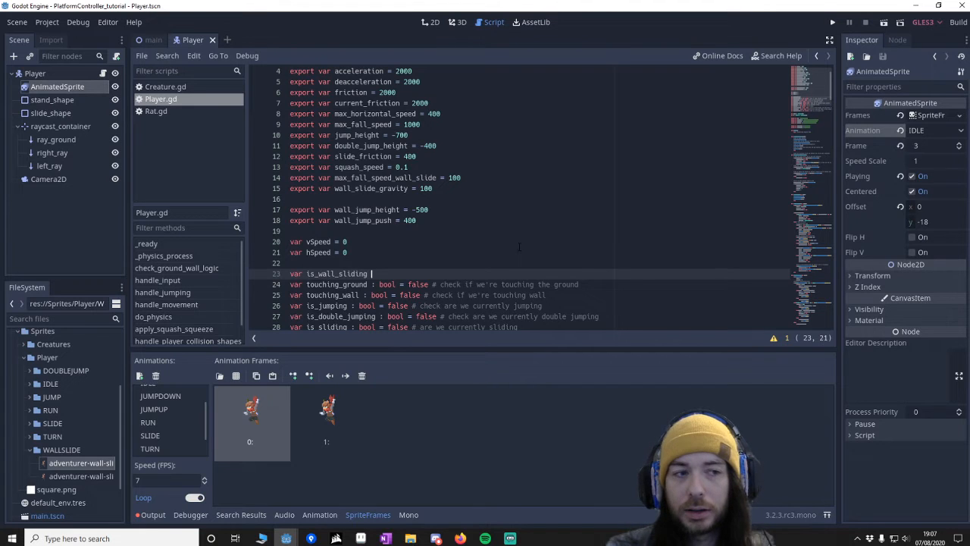
text(: bool = false)
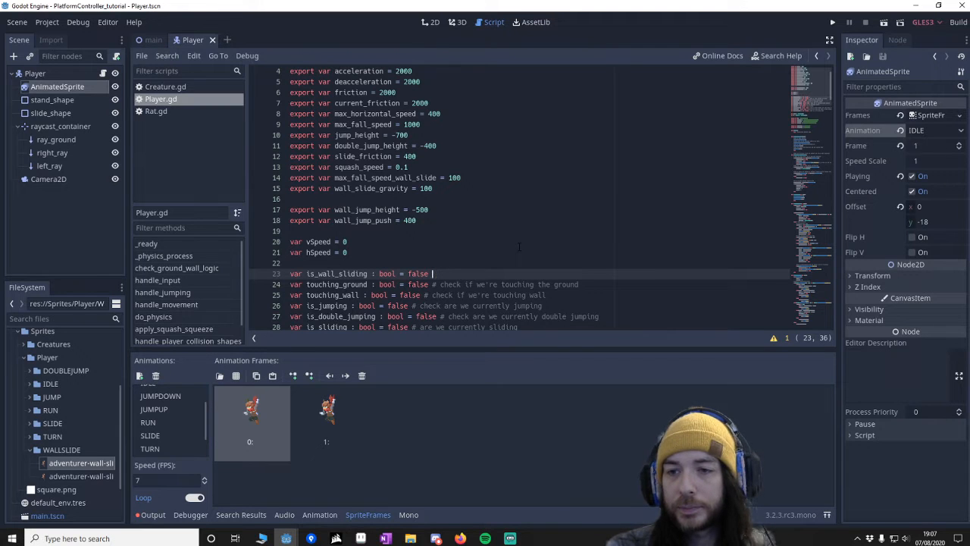
text(#check if we're currently sliding)
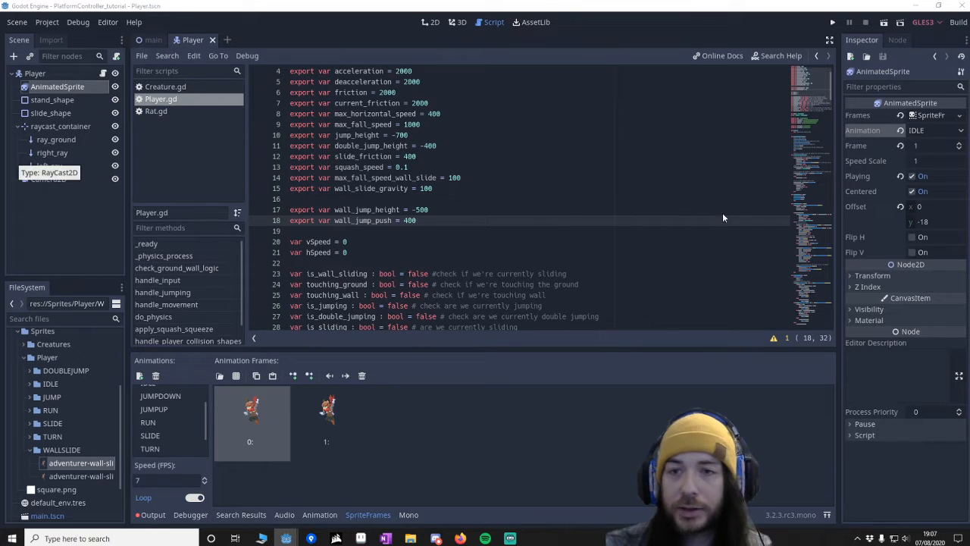
scroll(down, 3)
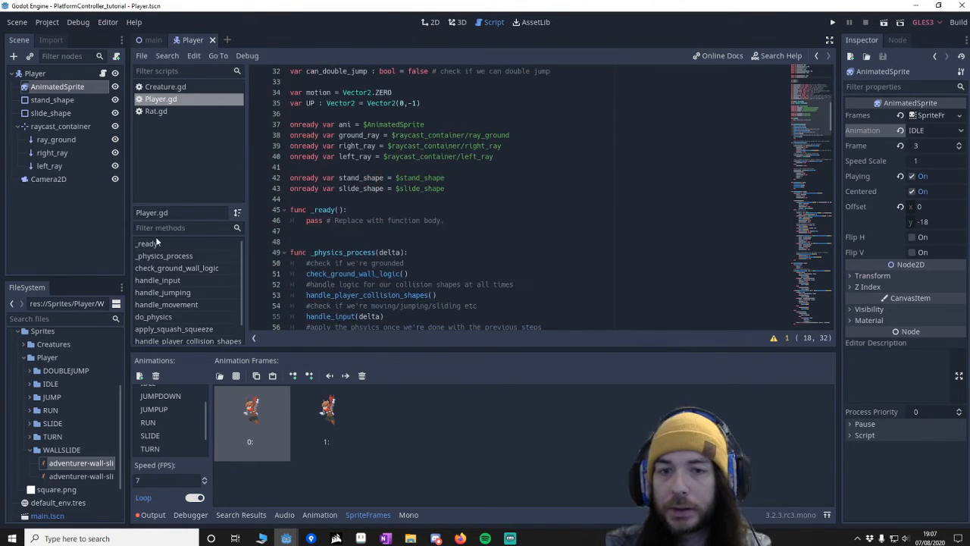
scroll(down, 3)
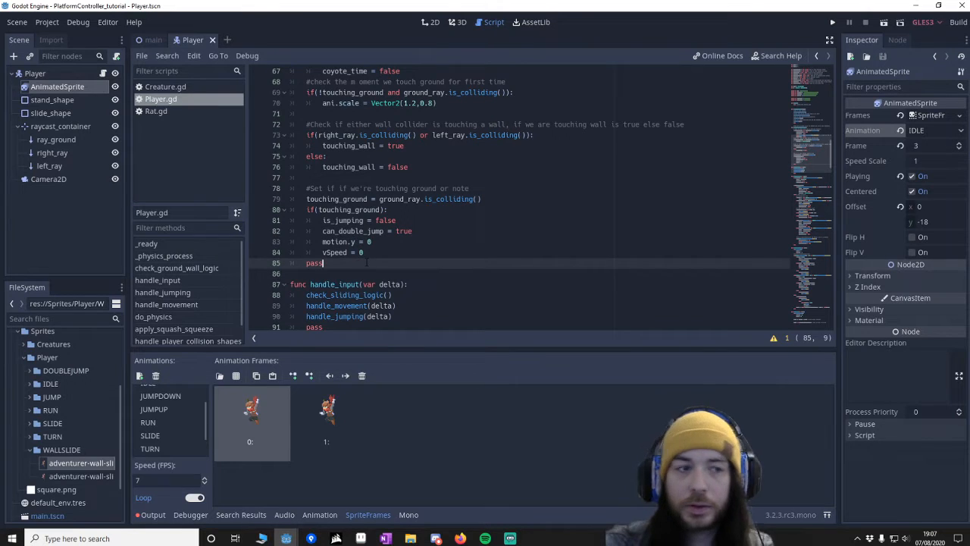
key(BackSpace)
text(#lock of wall sliding here)
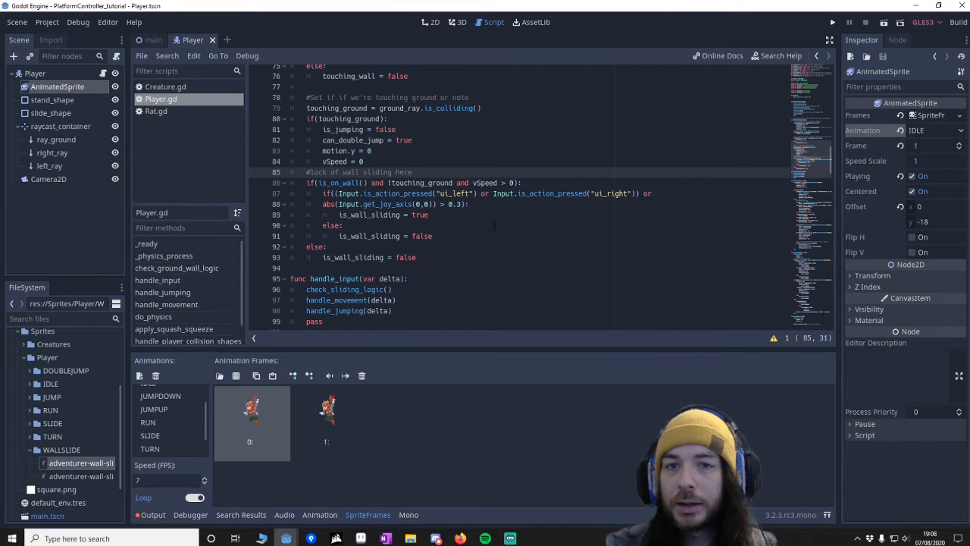
scroll(up, 3)
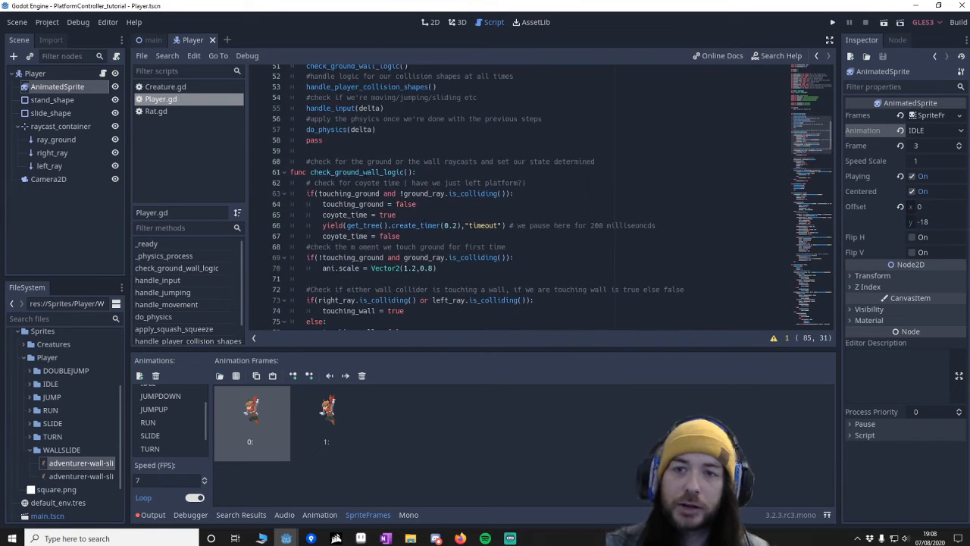
scroll(down, 3)
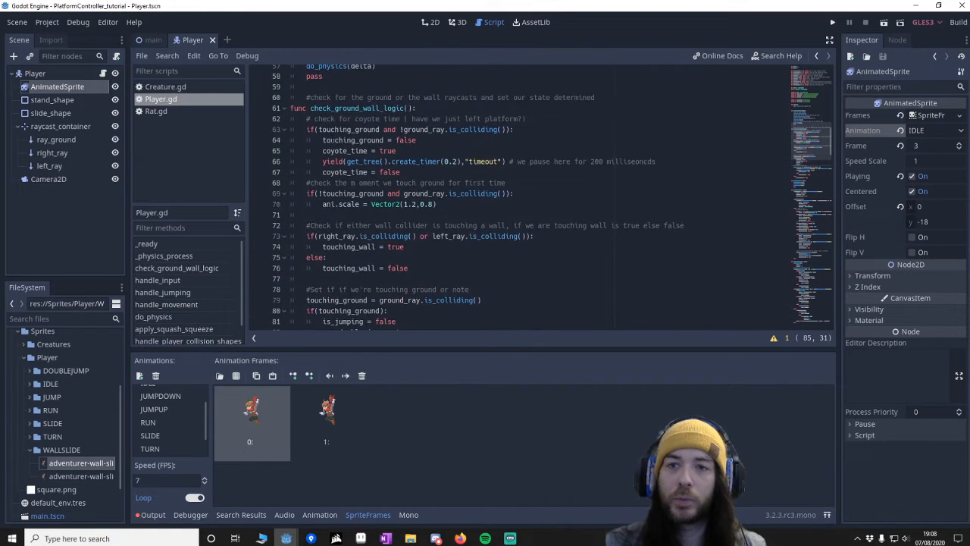
scroll(down, 3)
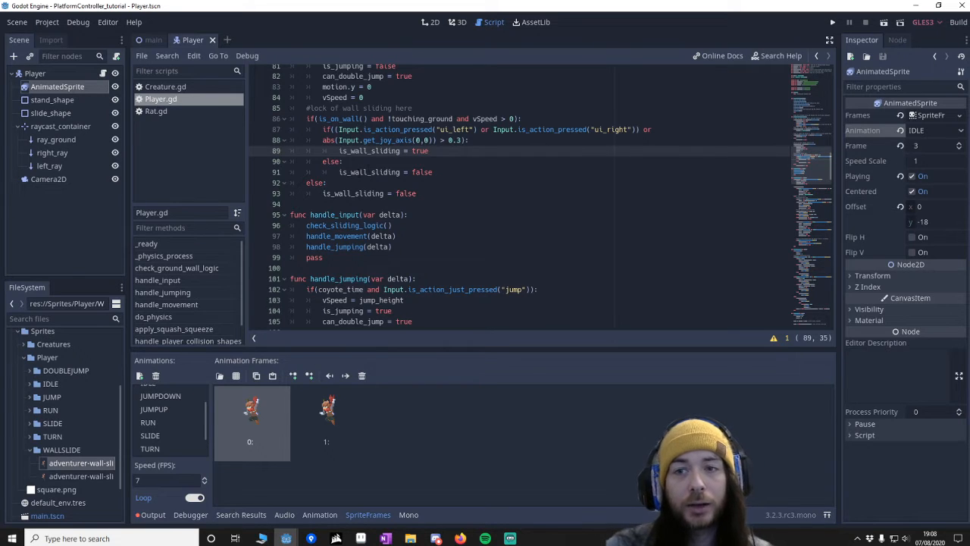
click(409, 194)
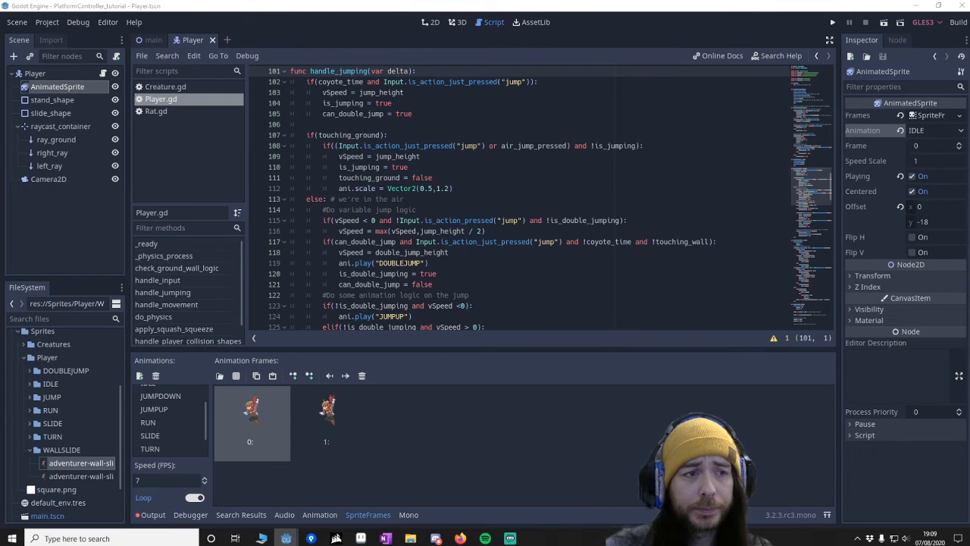
- Inside the is_wall_sliding block of handle_jumping, add ani.play("WALLSLIDE")
scroll(down, 3)
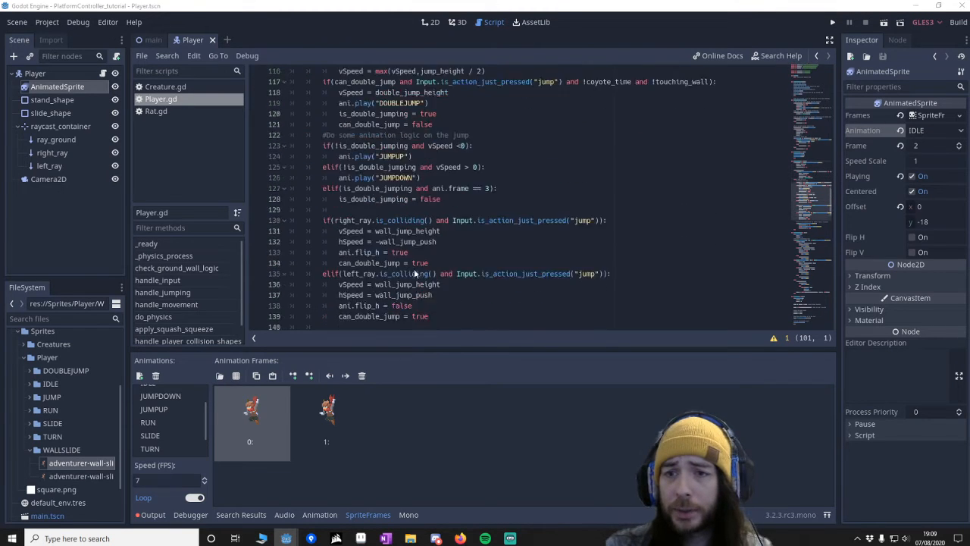
scroll(down, 3)
text(if(is_wall_sliding))
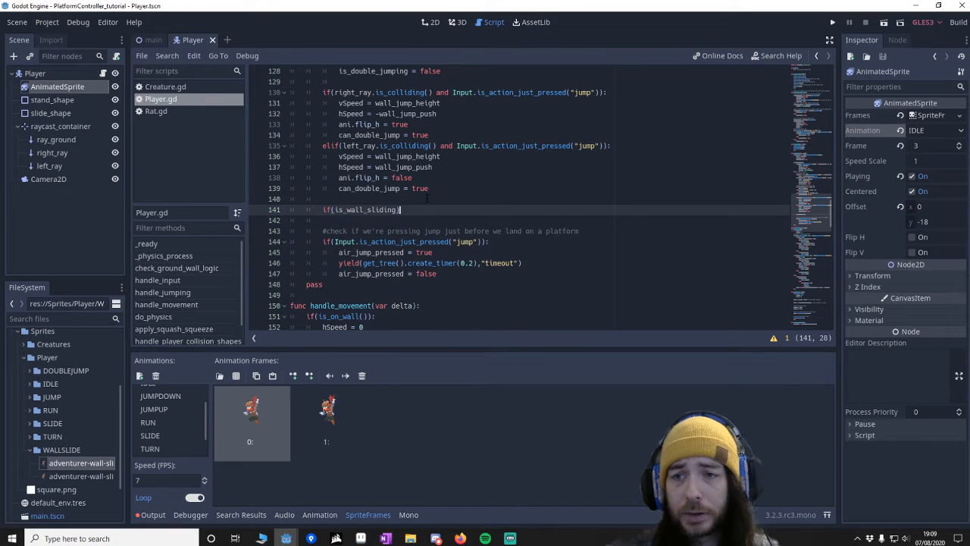
key(enter)
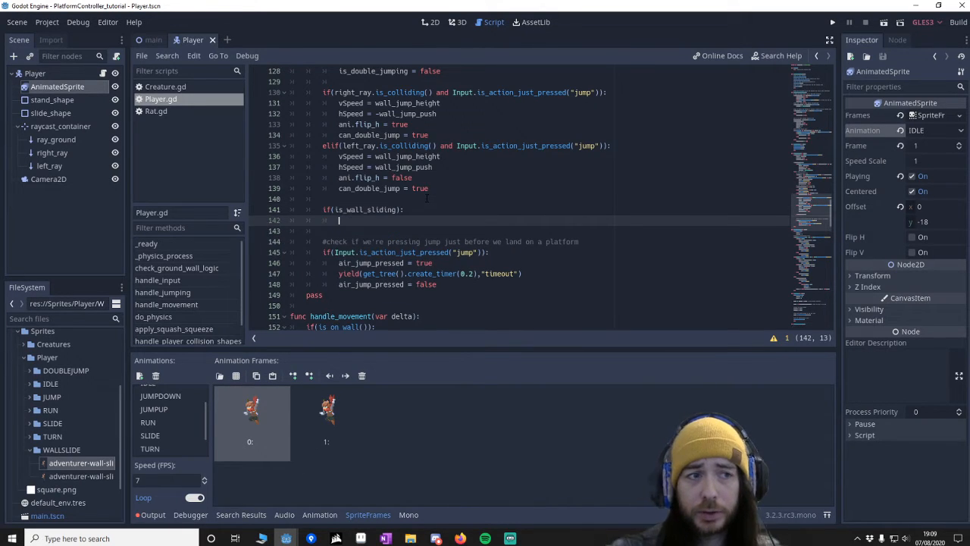
text(ani.play("WA)
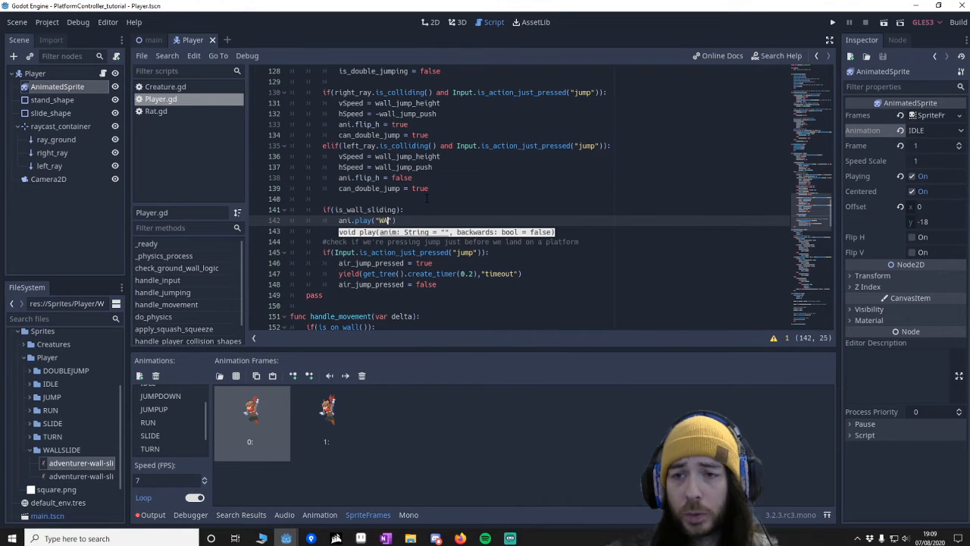
text(LLSLIDE)
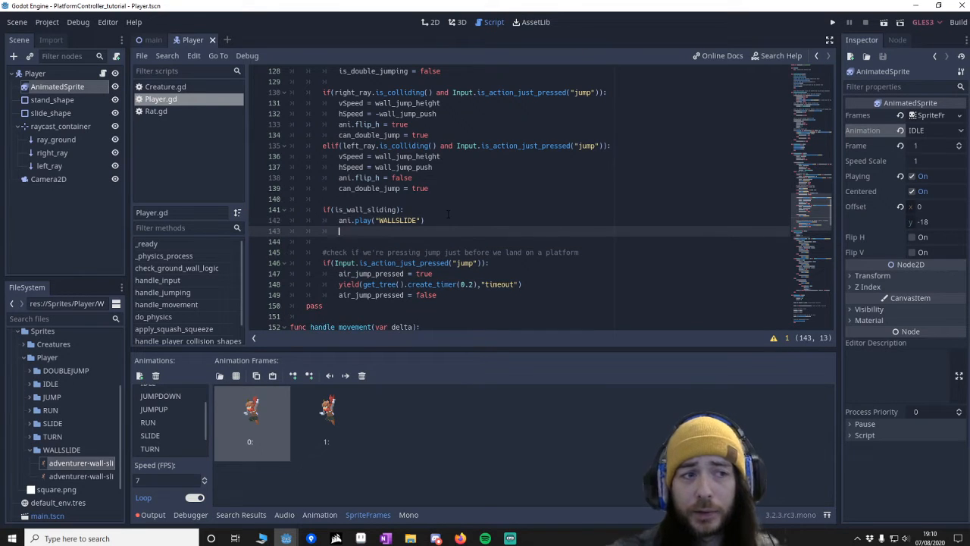
- Add is_double_jumping = false with a comment explaining why it is reset
text(is_double_jumping = fa)
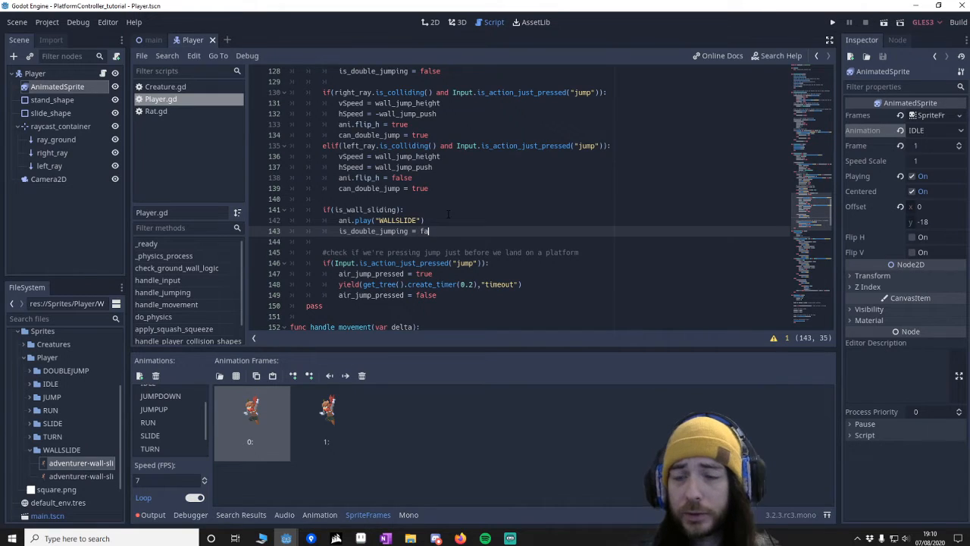
text(lse #)
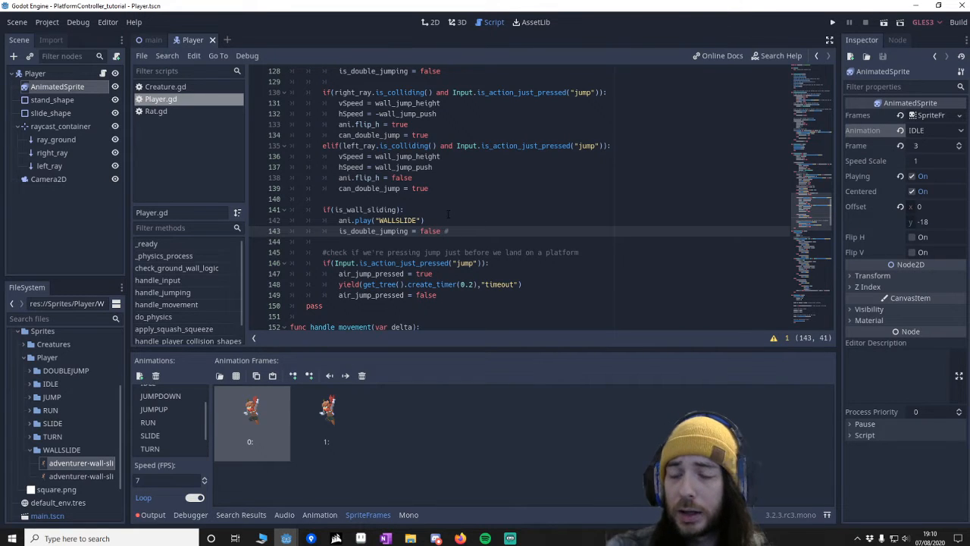
text(# the reason for this is)
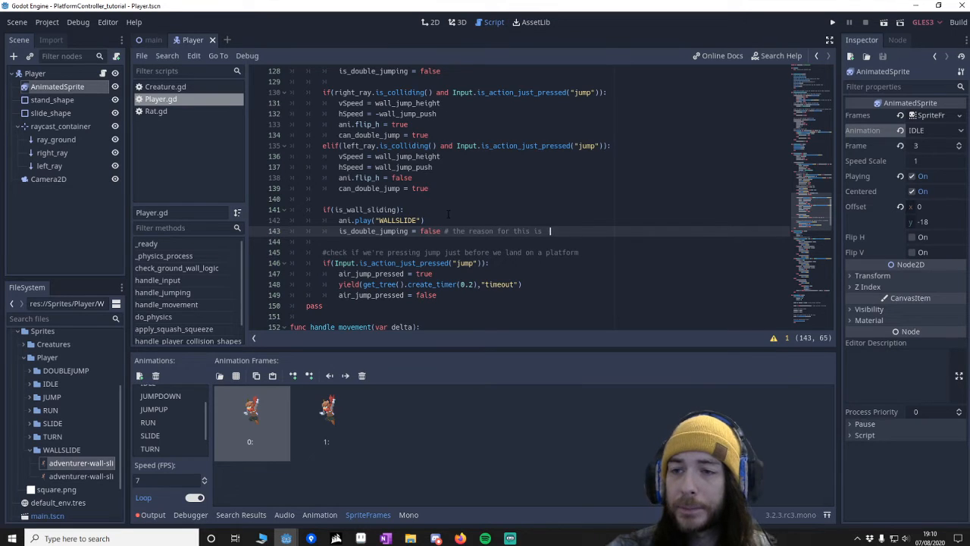
text(we might not finish double jumping)
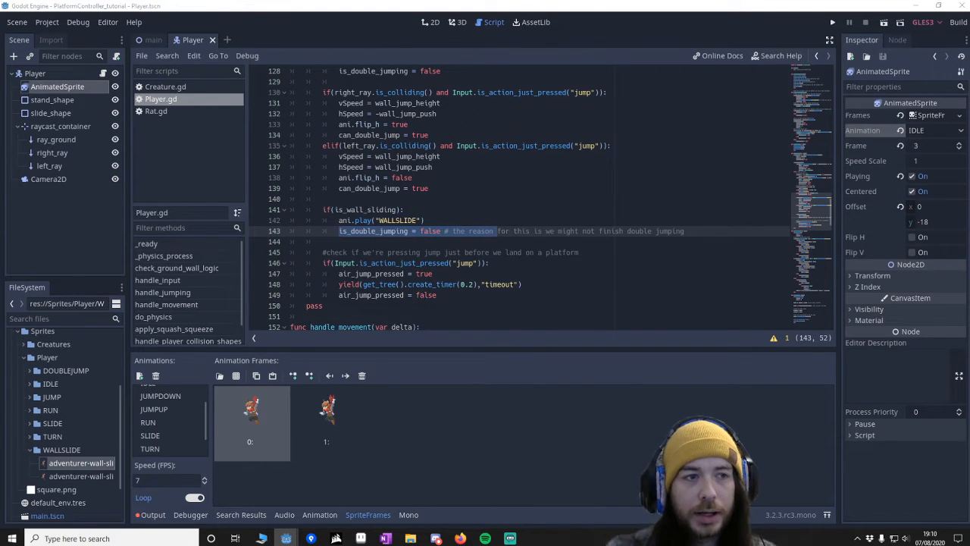
- Wrap do_physics gravity in if(!is_wall_sliding) with an else applying wall_slide_gravity
scroll(down, 3)
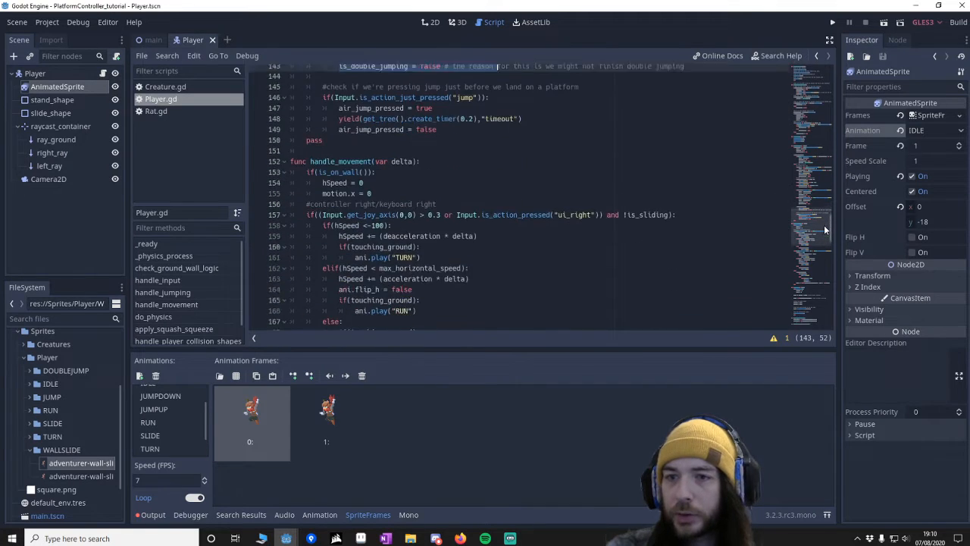
scroll(down, 3)
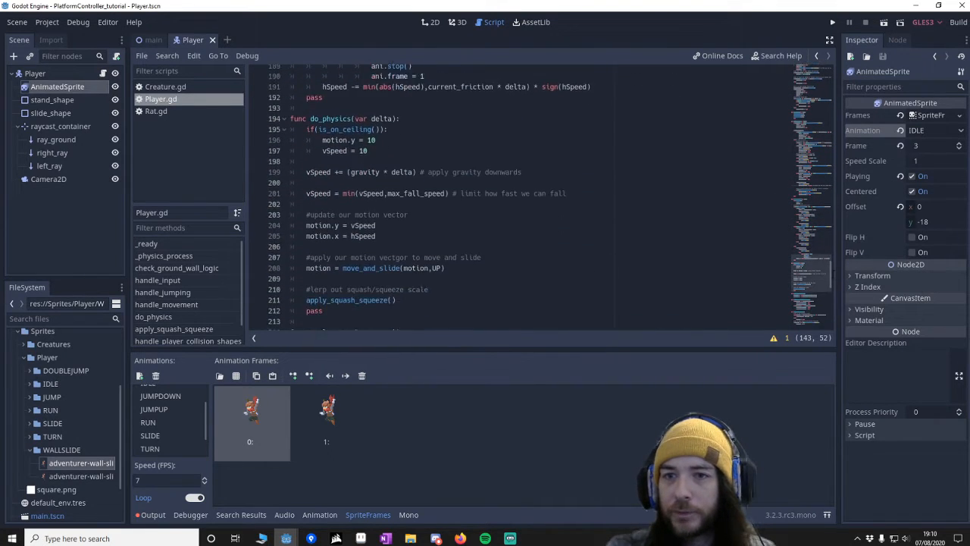
scroll(up, 3)
text(if()
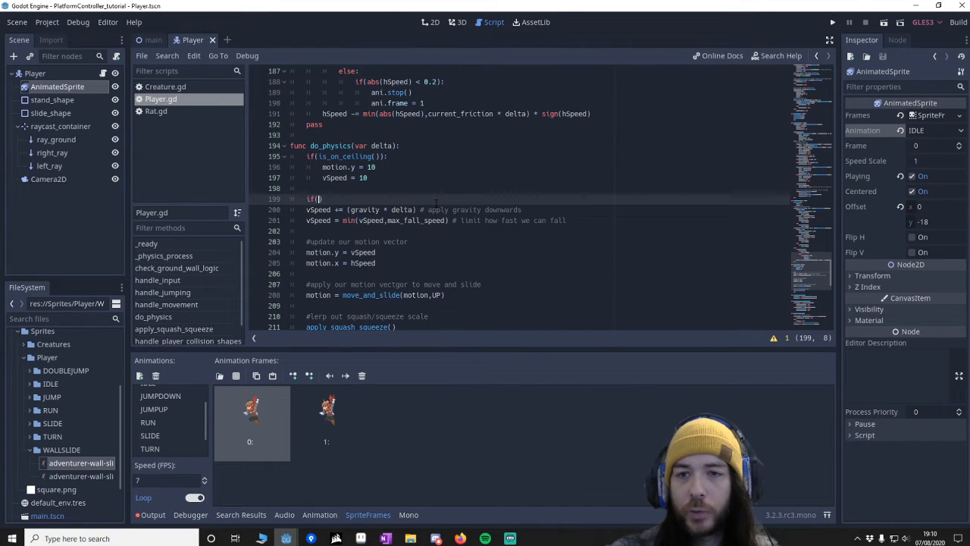
text(!wall_wa)
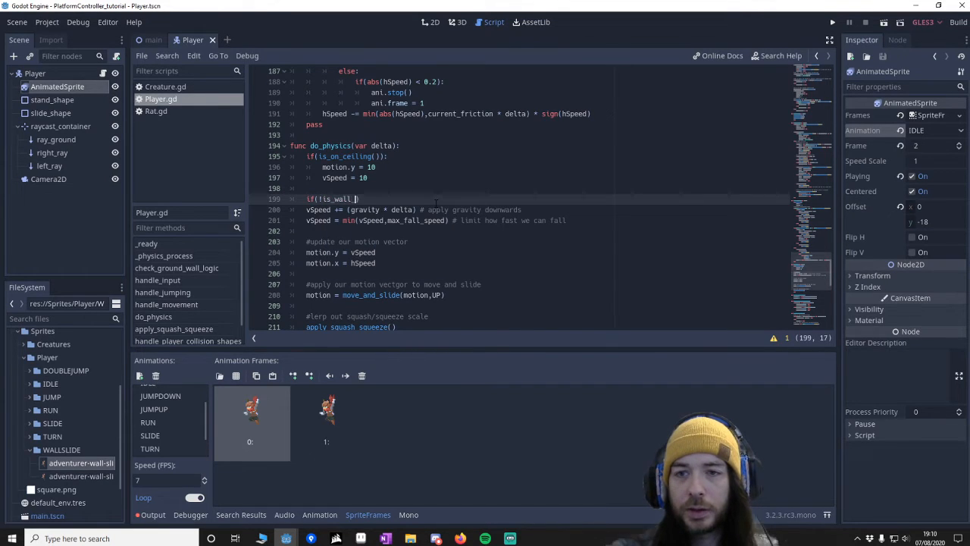
text(sliding):)
text(vSpeed += ()
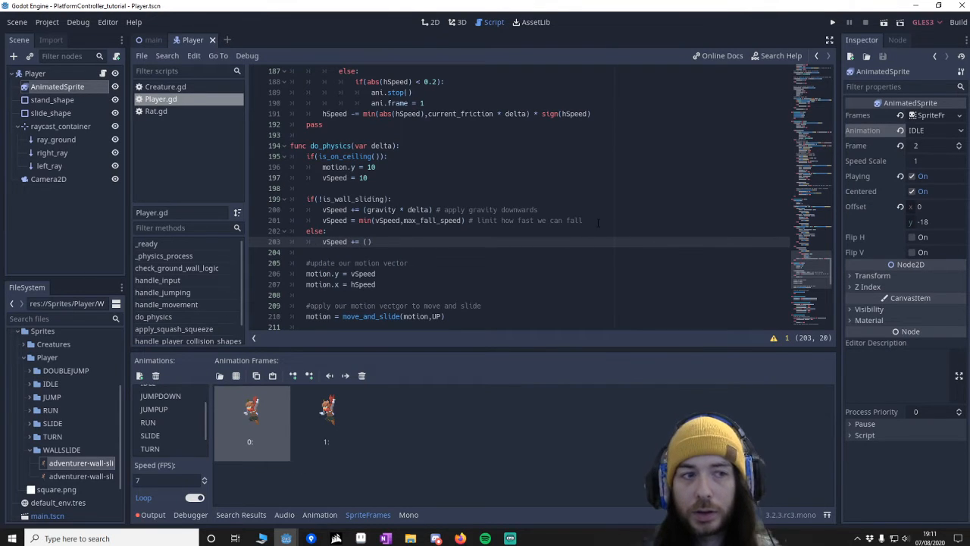
text(wall_slide_gravity * de)
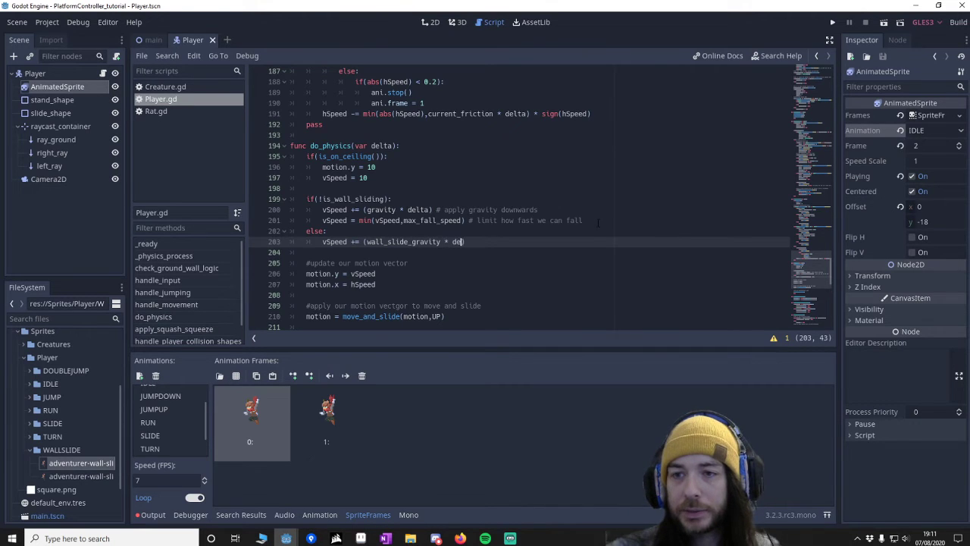
- Cap fall speed with vSpeed = min(vSpeed, max_fall_speed_wall_slide) in the wall-slide branch
key(Return)
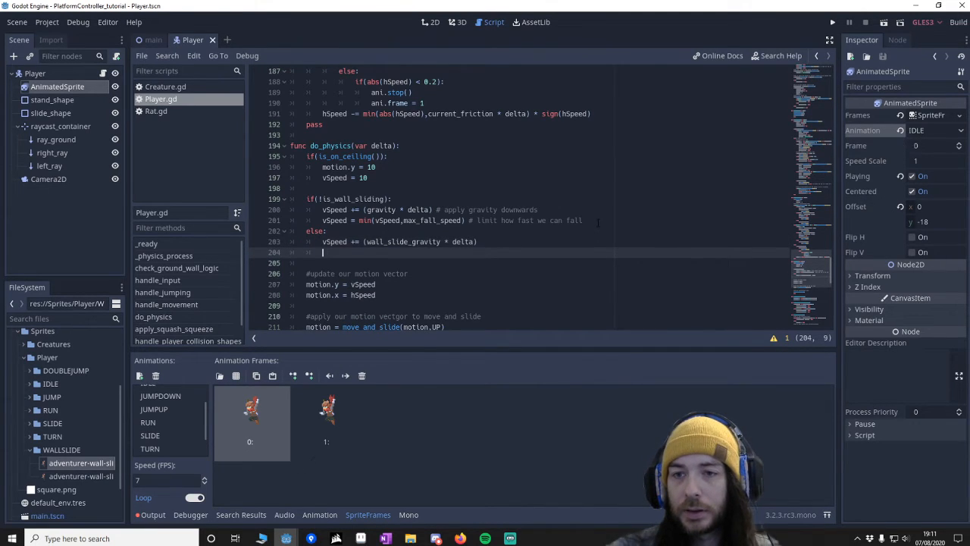
text(vSpeed = m)
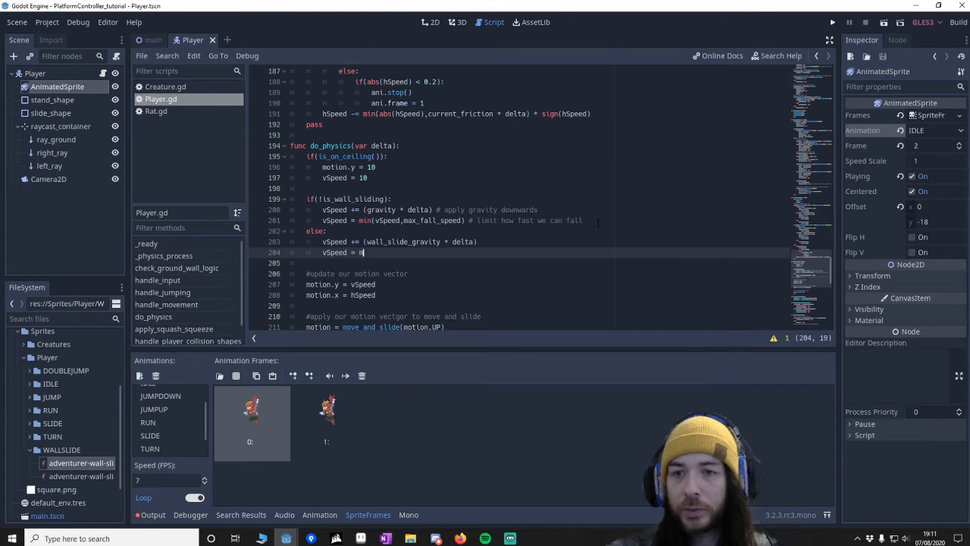
text(vSpeed,)
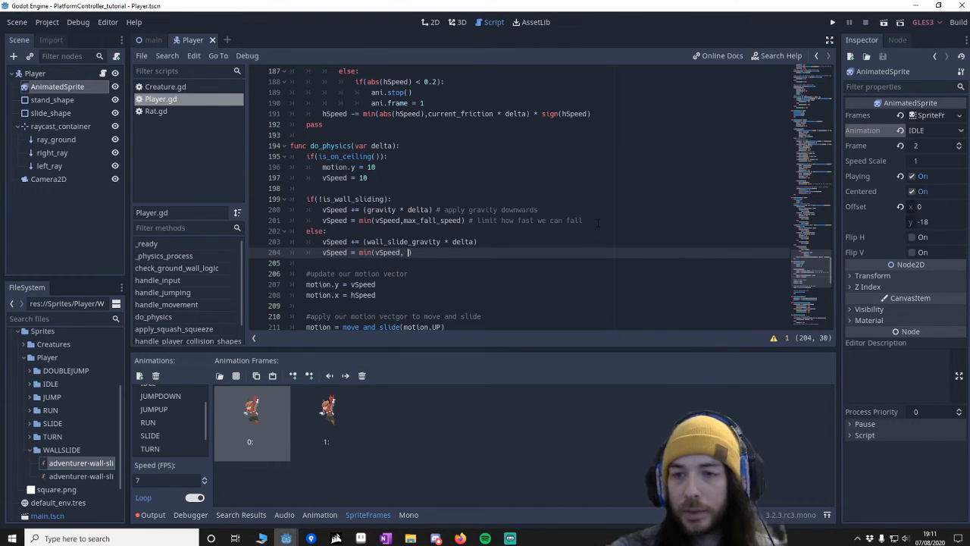
text(max_fall_speed)
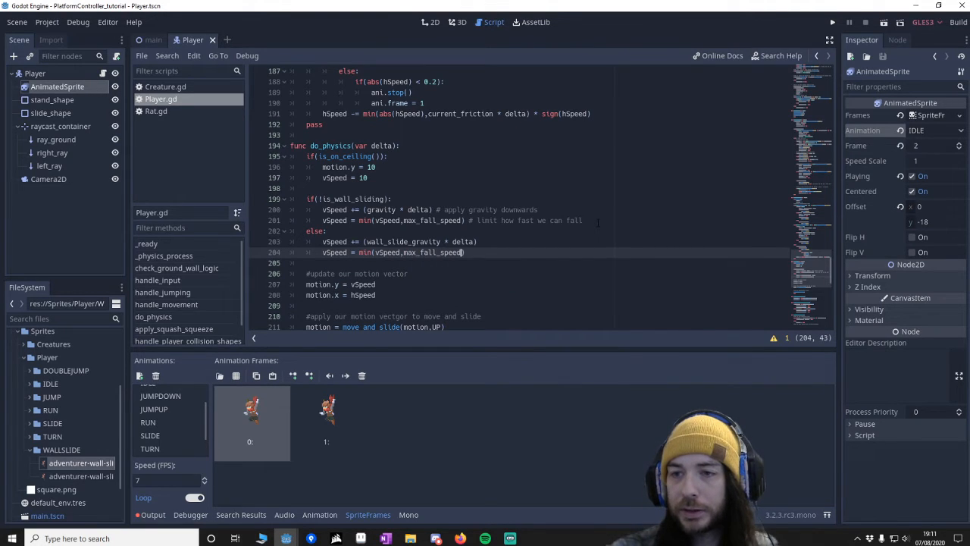
text())
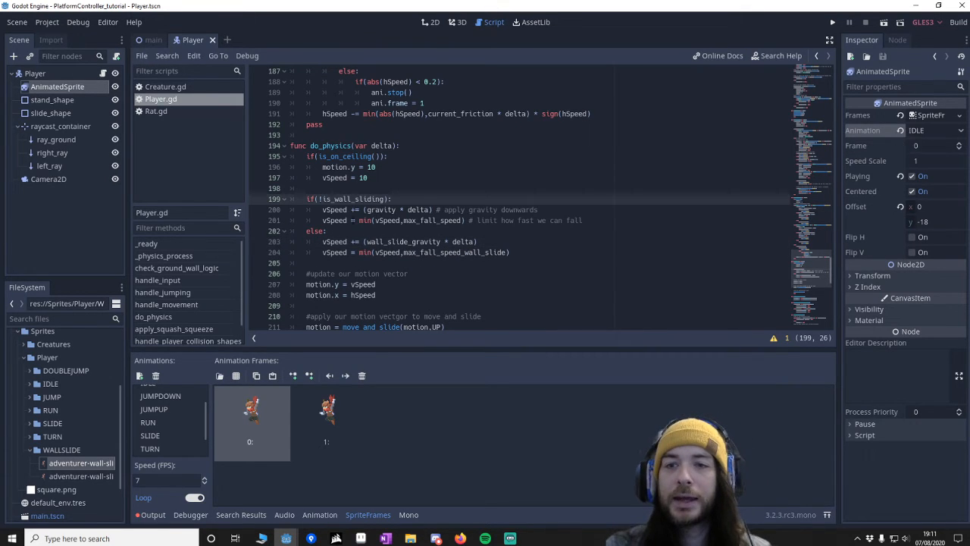
click(417, 252)
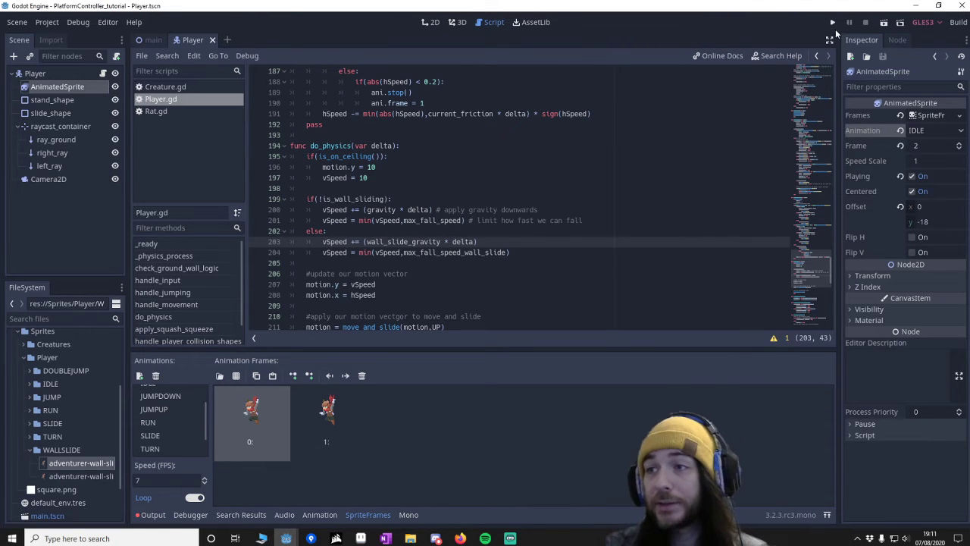
- Run the game and select Player in the Remote tree to view its live variables
click(832, 22)
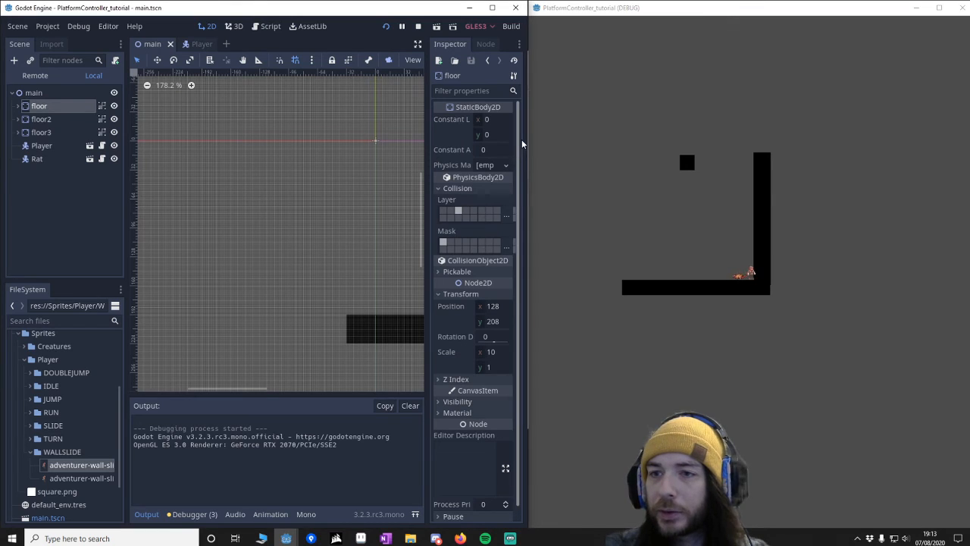
click(43, 146)
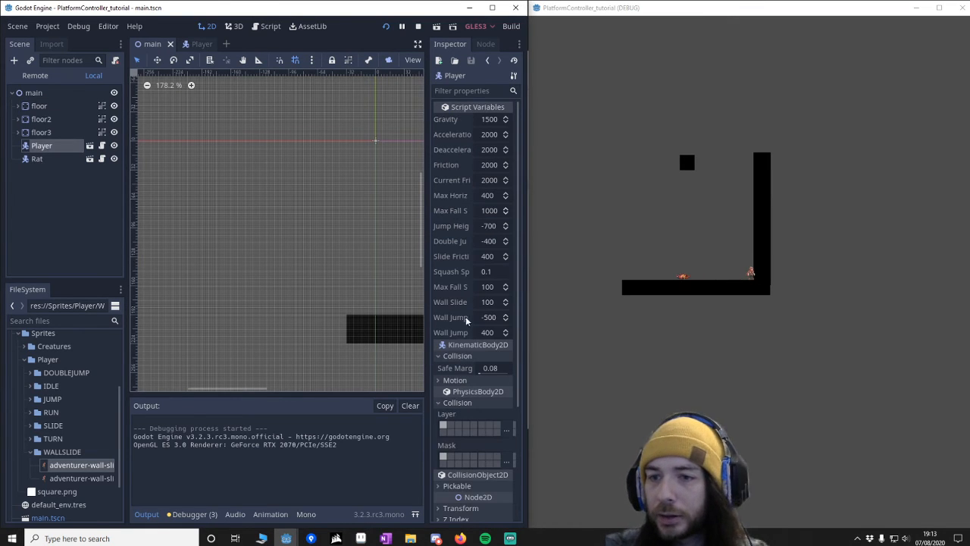